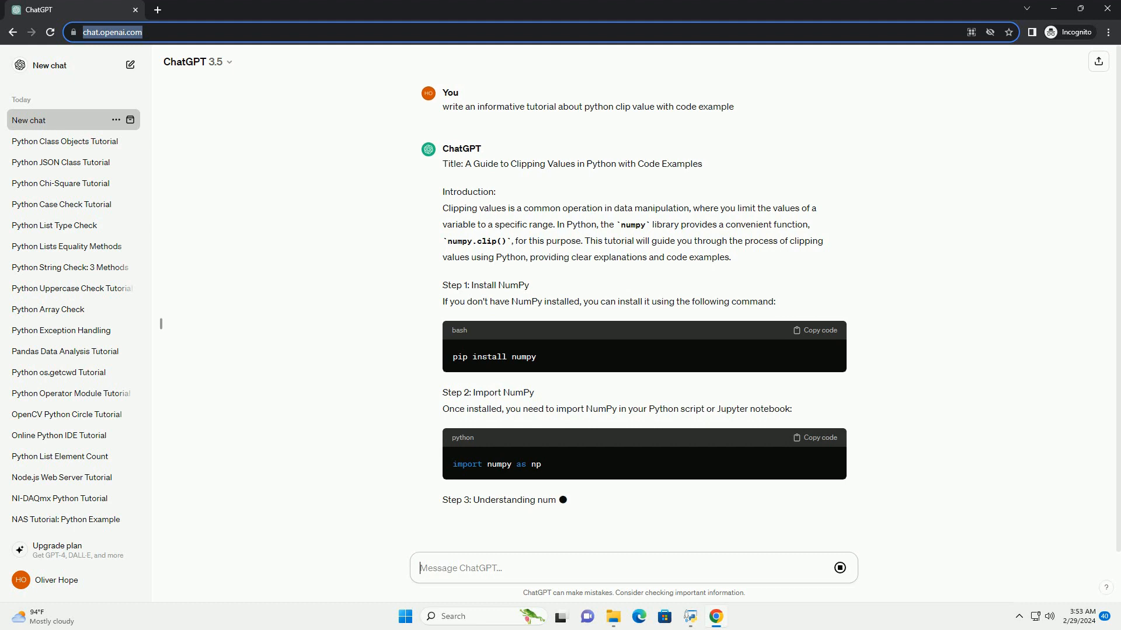
scroll(down, 3)
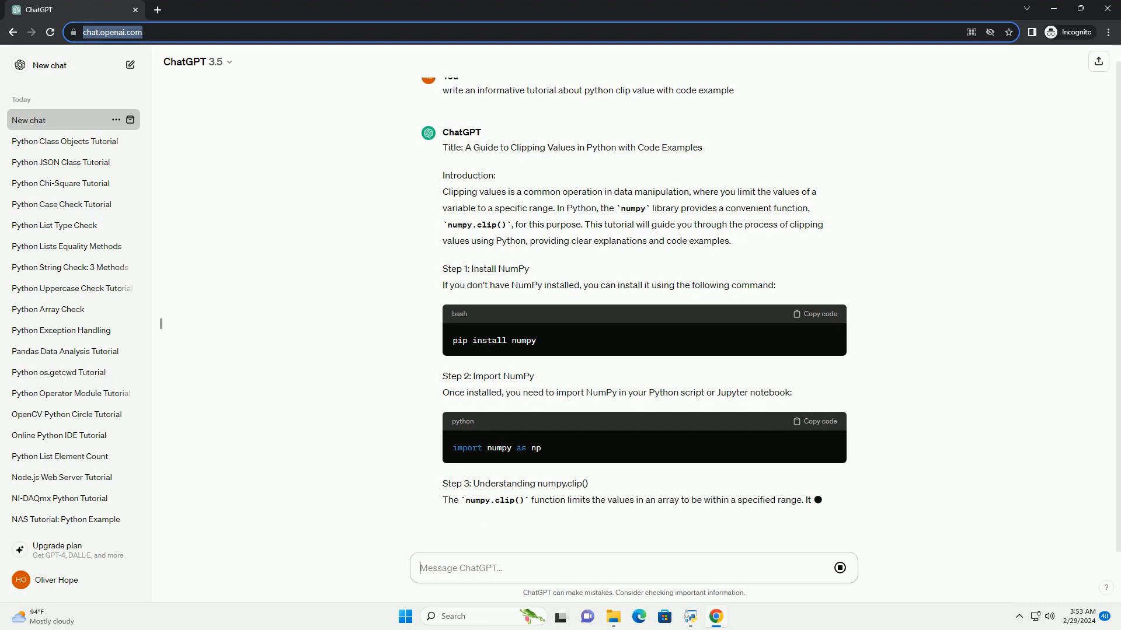
scroll(down, 3)
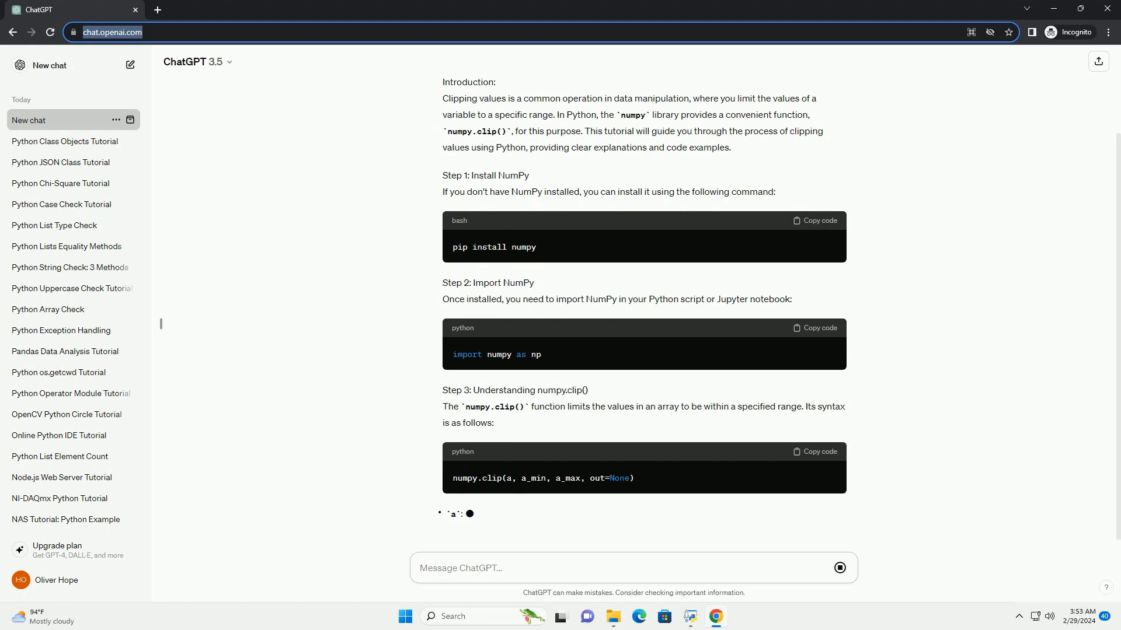
scroll(down, 3)
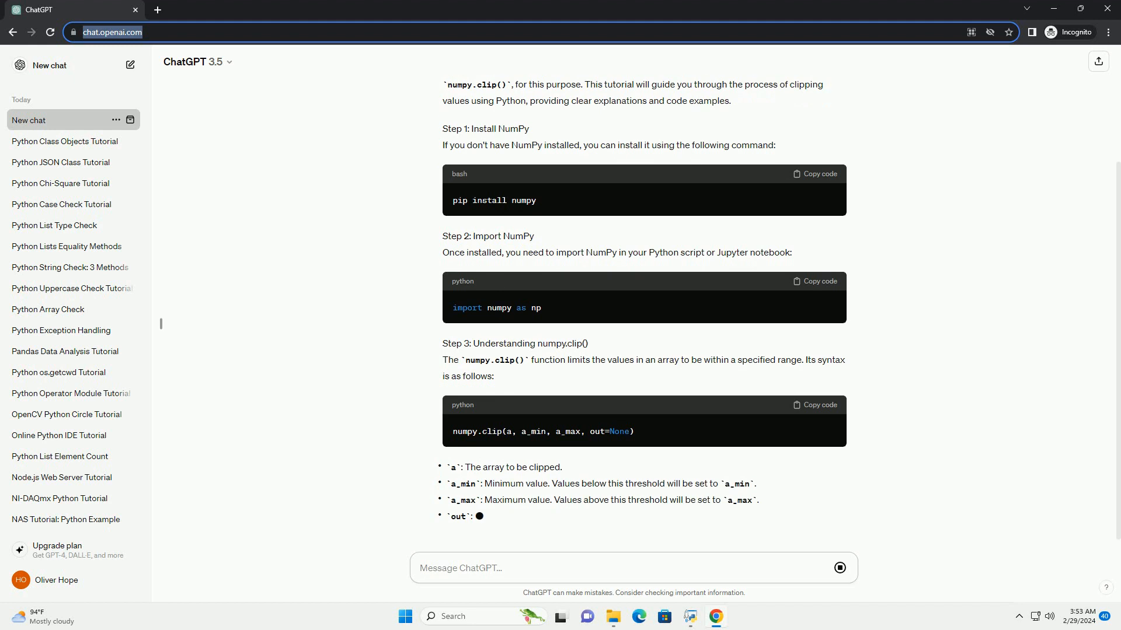
scroll(down, 3)
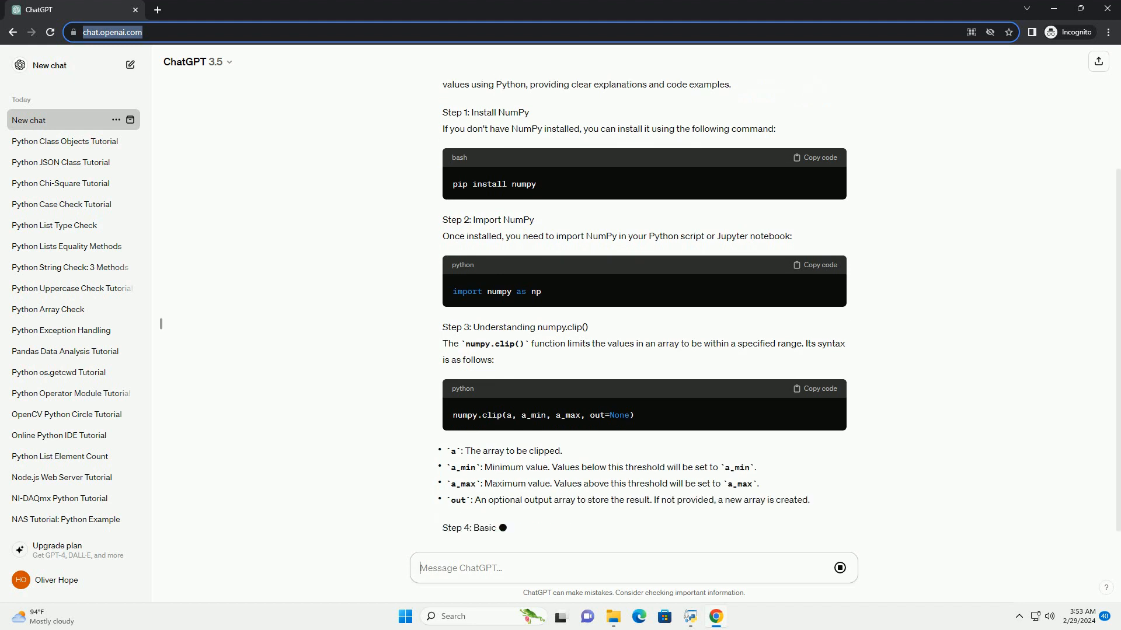
scroll(down, 3)
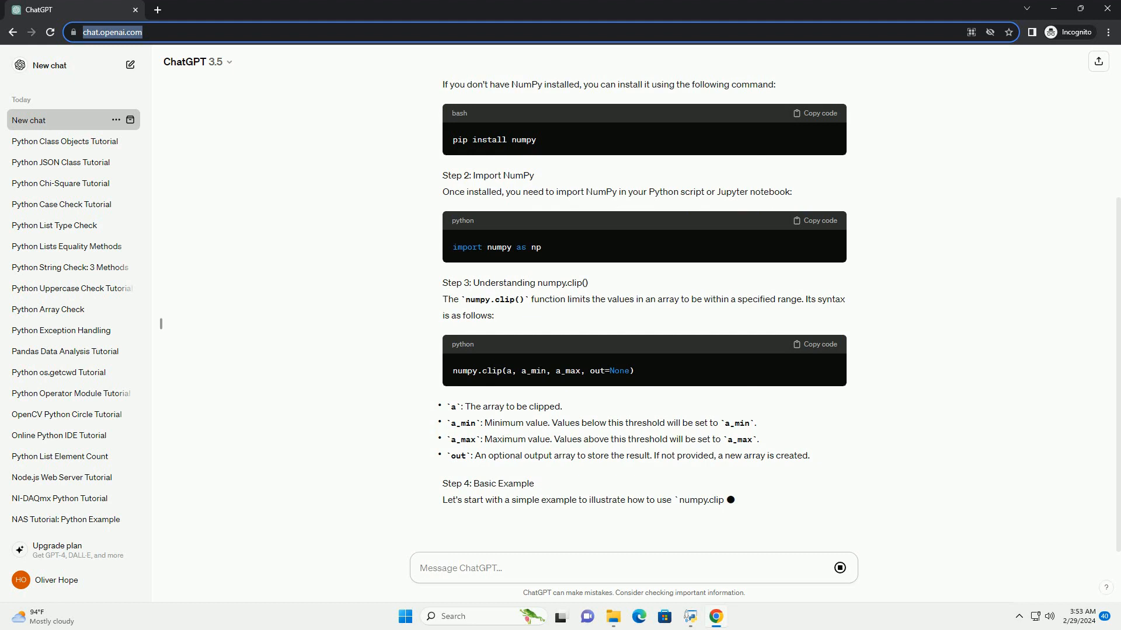
scroll(down, 3)
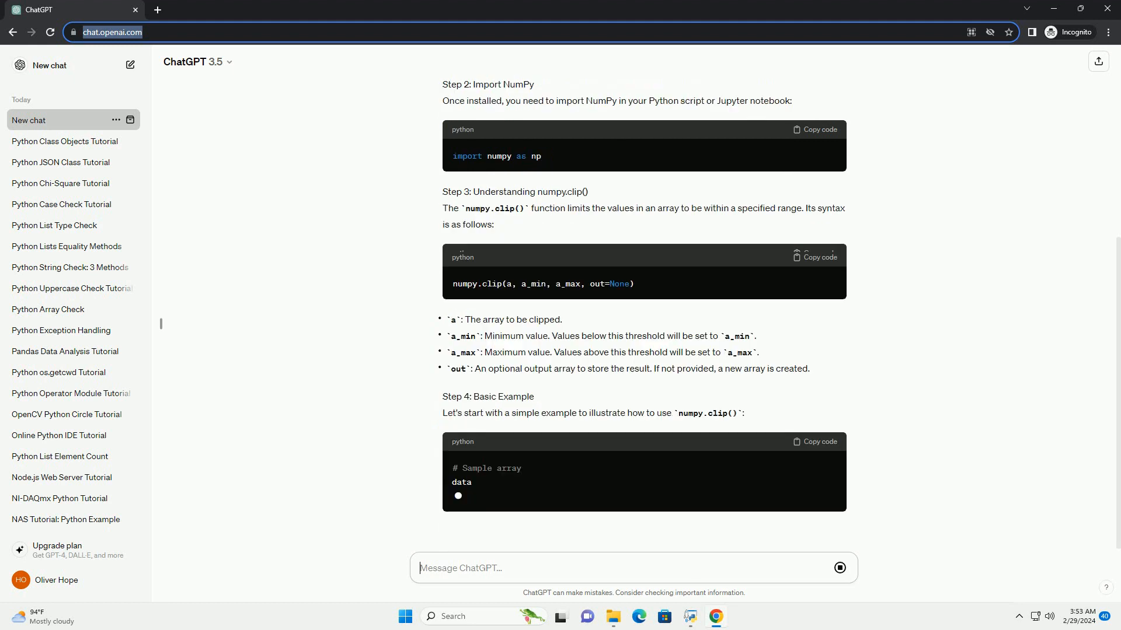
scroll(down, 3)
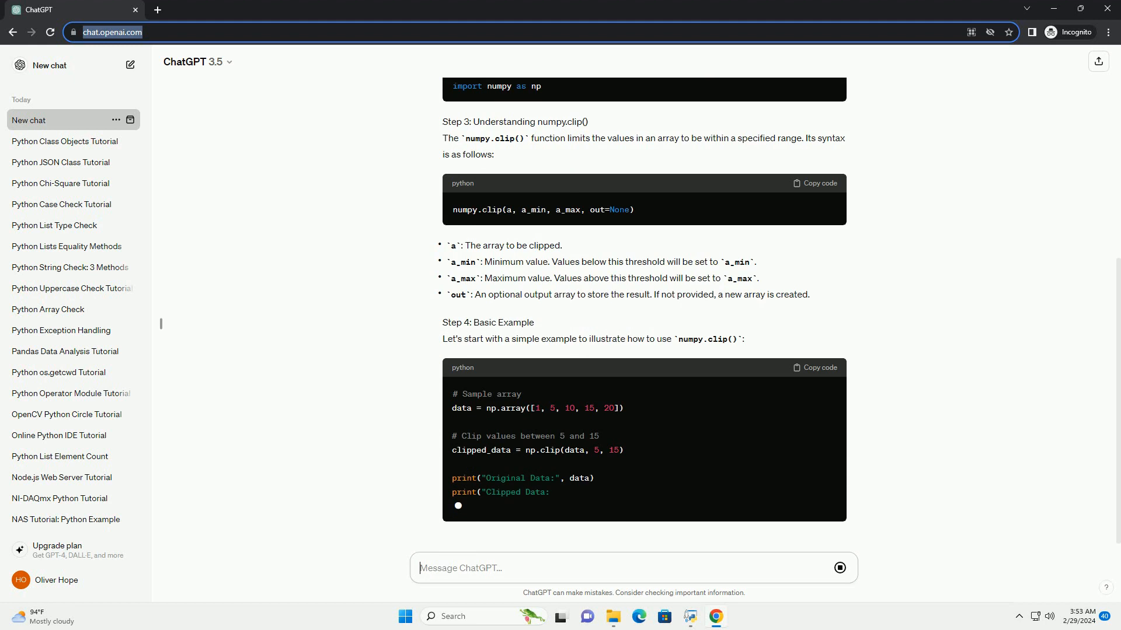
scroll(down, 3)
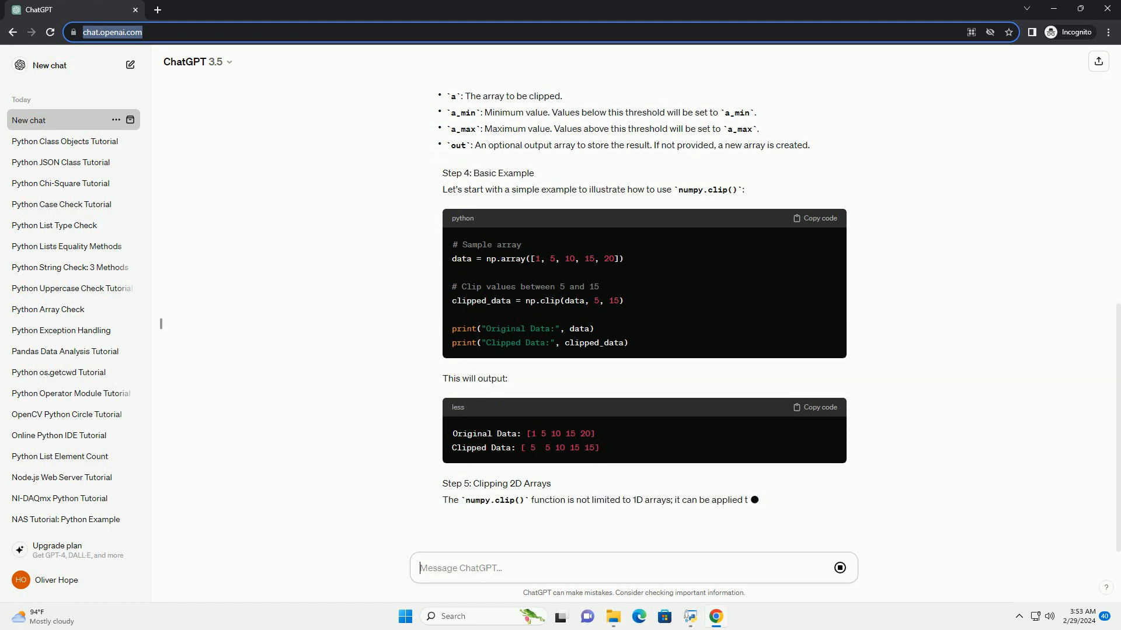
scroll(down, 3)
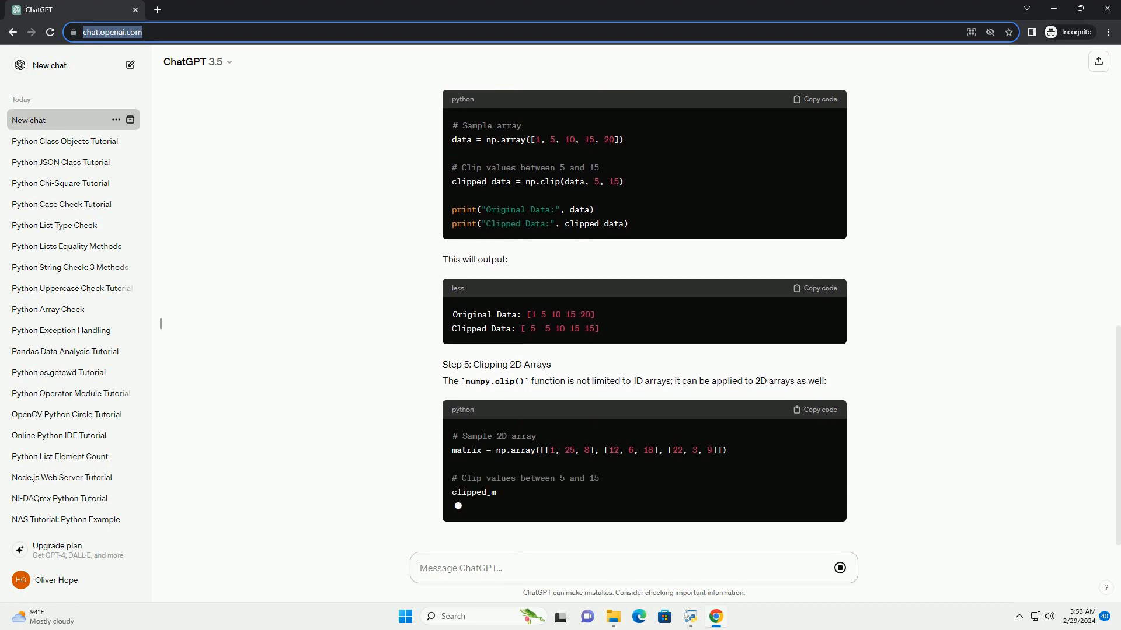
scroll(down, 3)
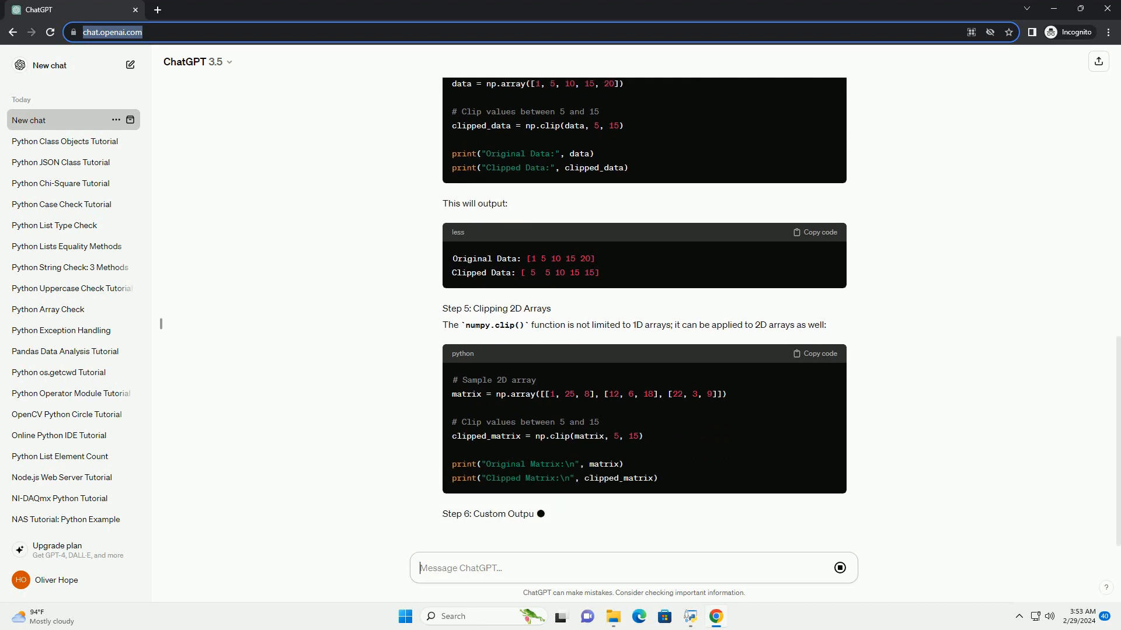
scroll(down, 3)
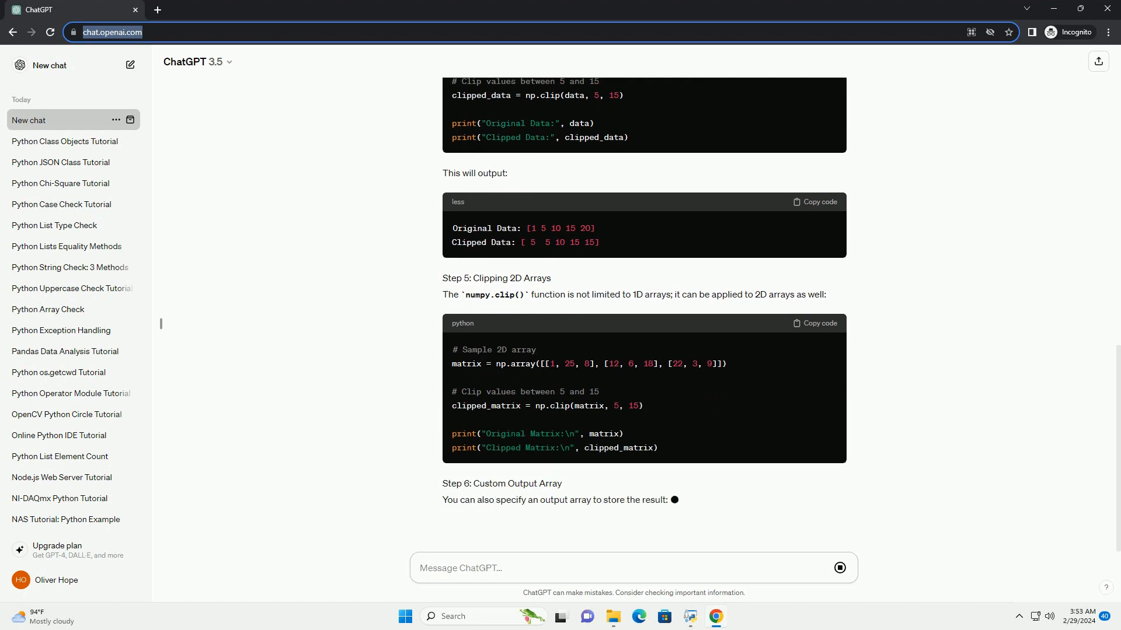
scroll(down, 3)
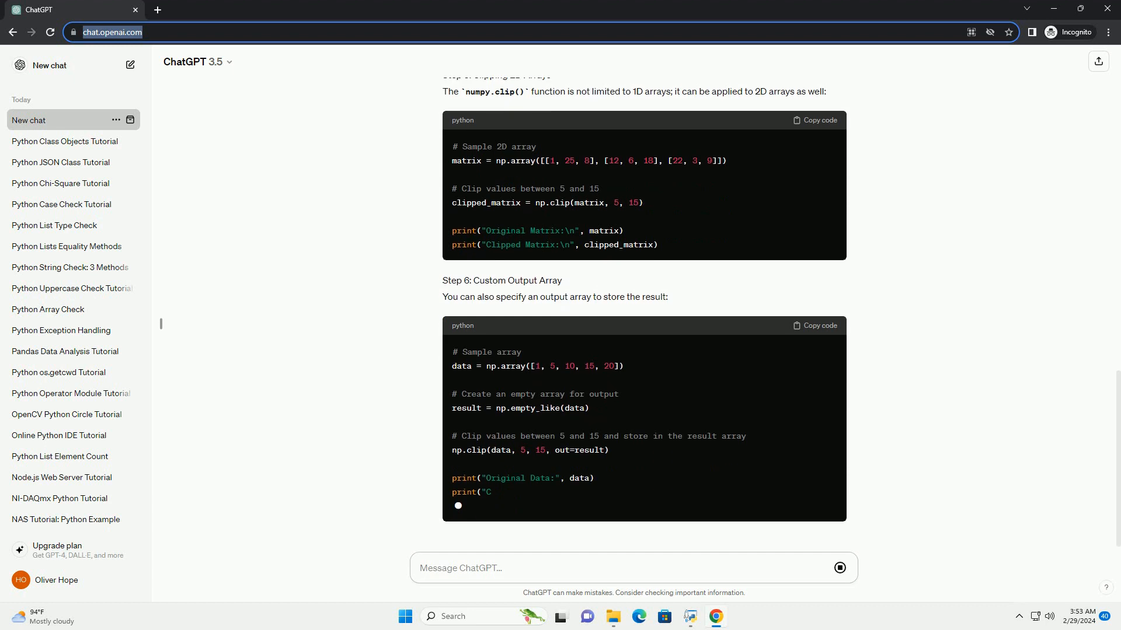
scroll(down, 3)
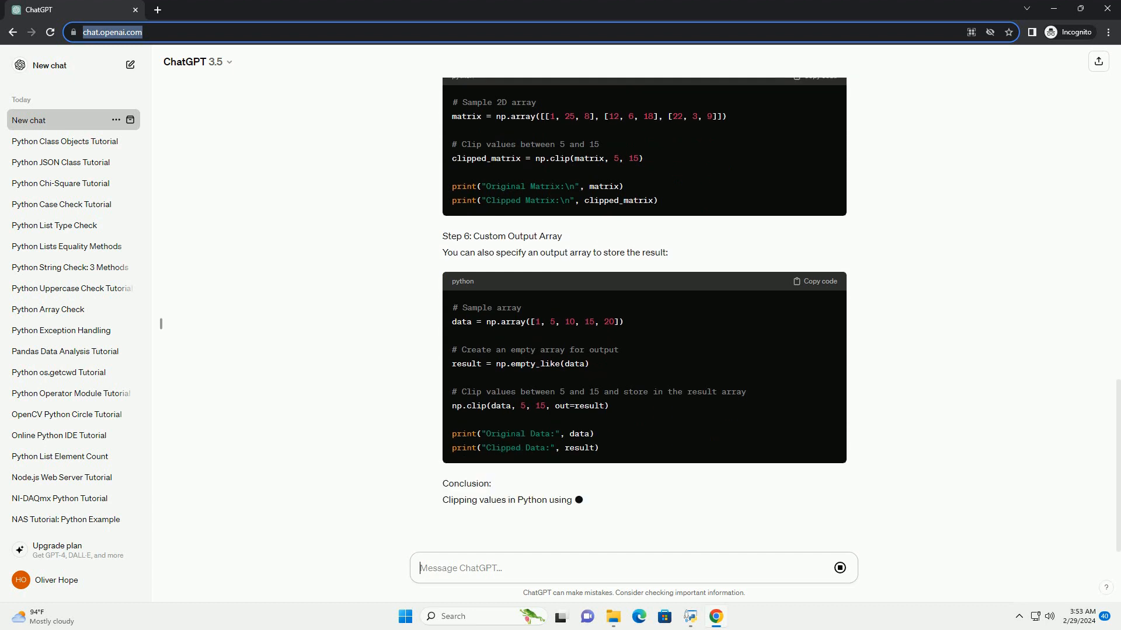